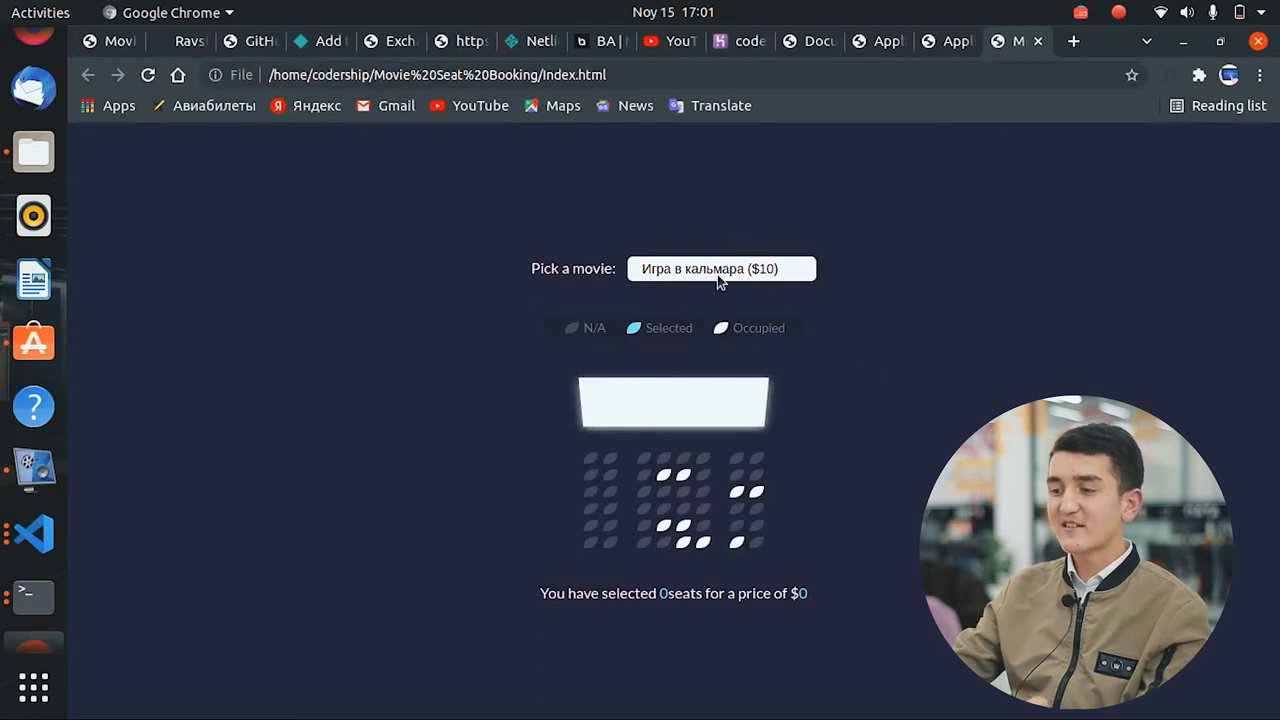
{"action": "mouse_move", "coordinate": [805, 166]}
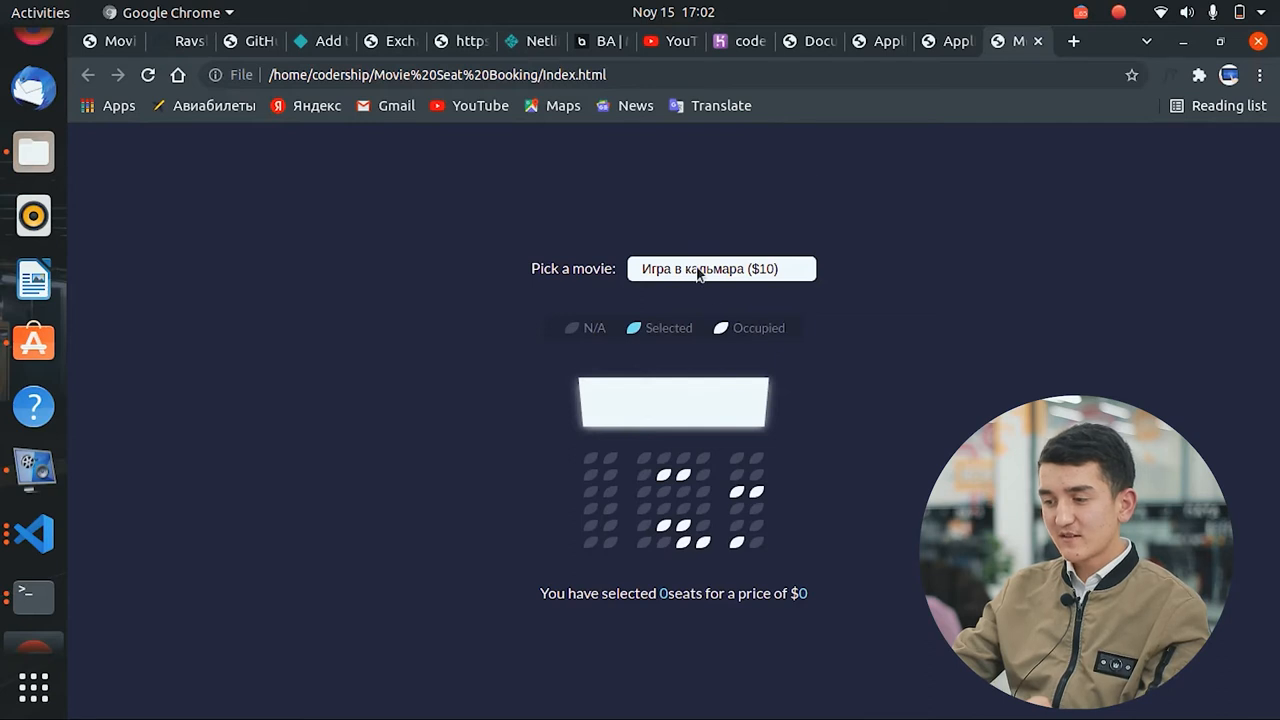
{"action": "mouse_move", "coordinate": [650, 276]}
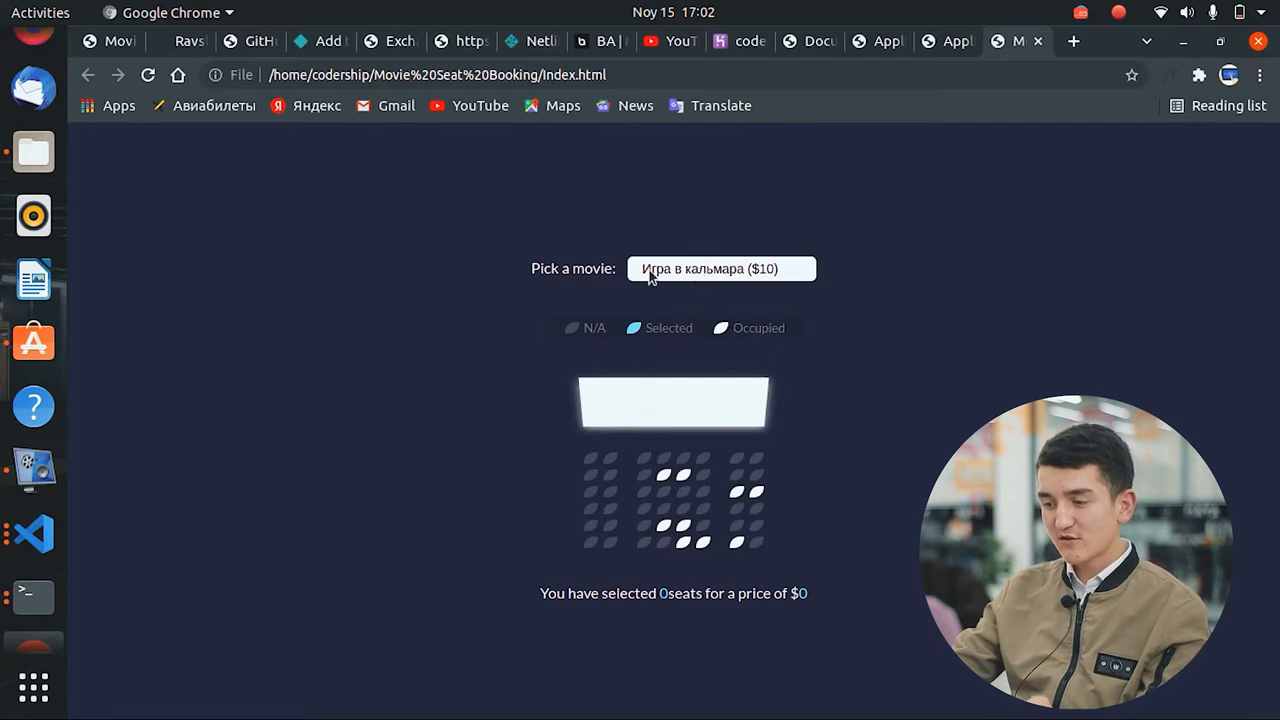
Step: Switch the movie to Джокэр 18+ ($12) so six seats total $72
{"action": "left_click", "coordinate": [720, 268]}
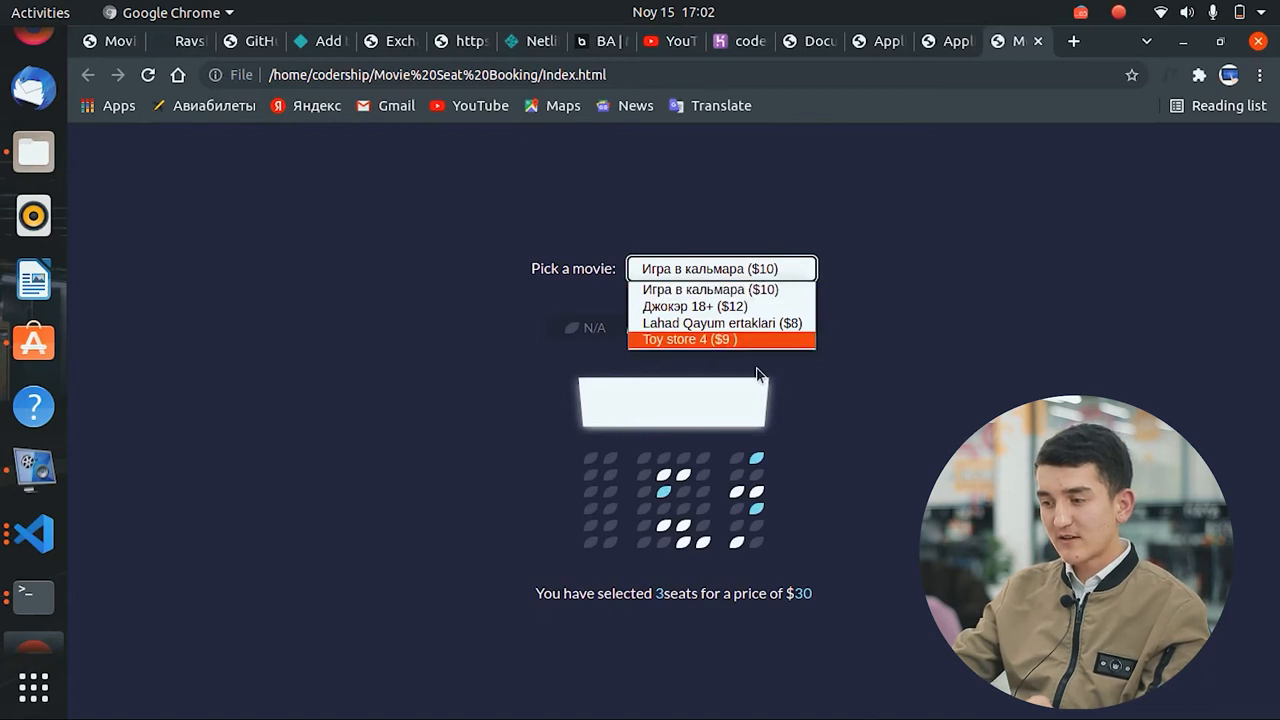
{"action": "mouse_move", "coordinate": [760, 330]}
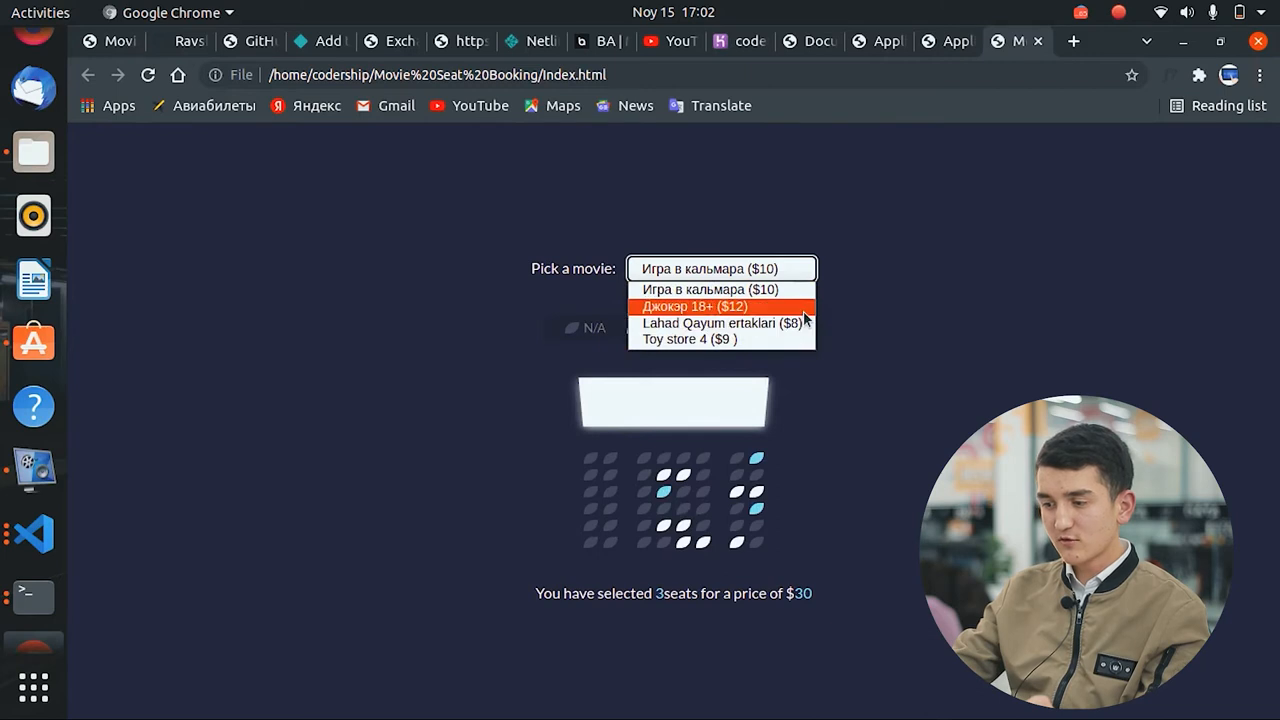
{"action": "left_click", "coordinate": [695, 306]}
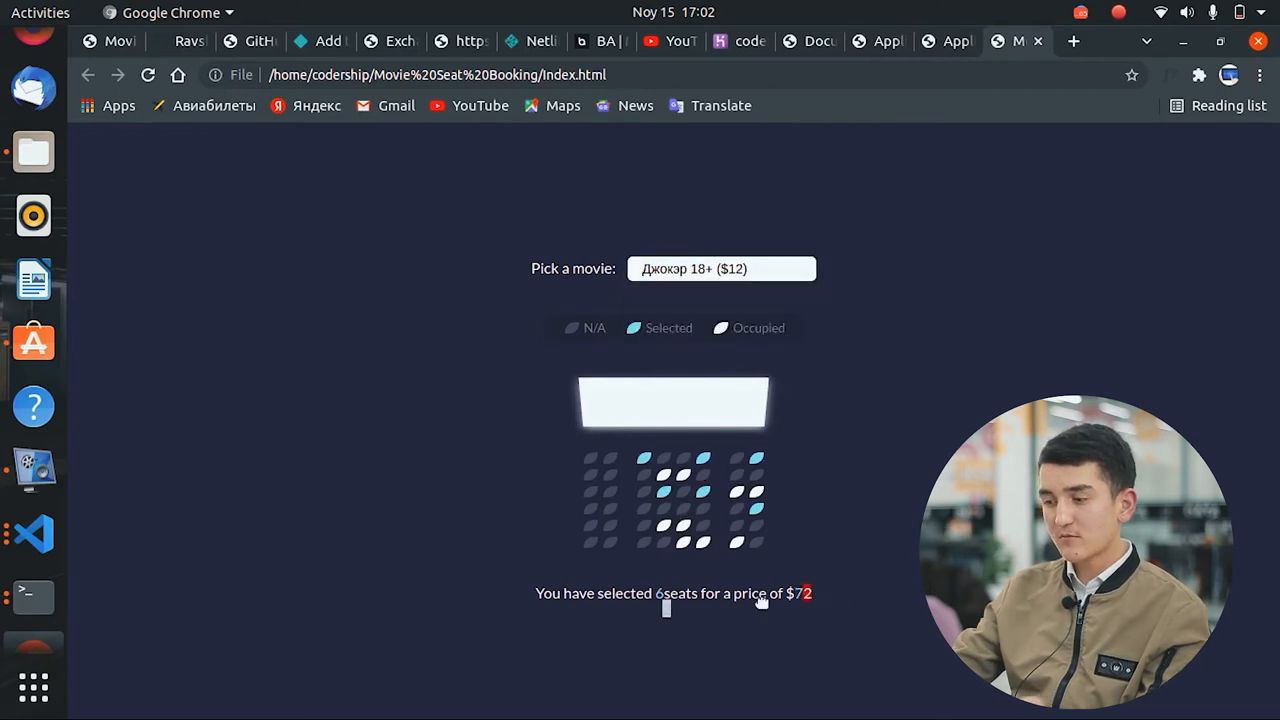
{"action": "mouse_move", "coordinate": [835, 598]}
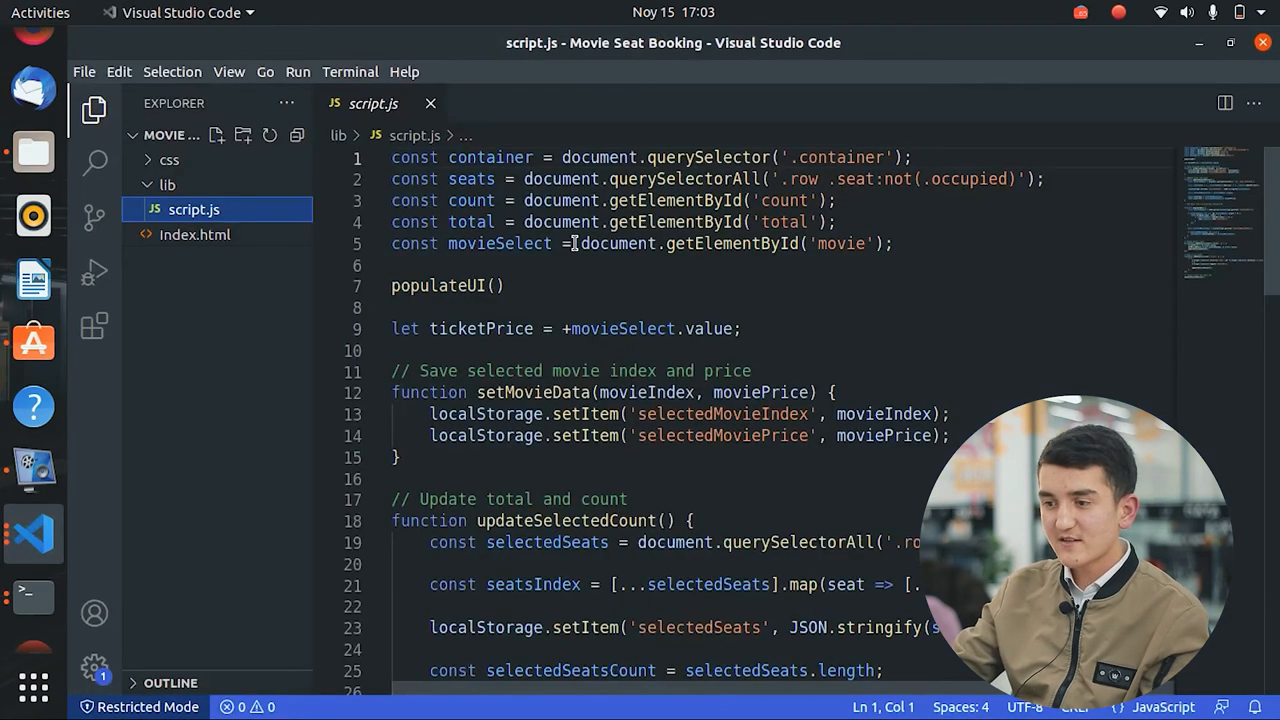
Step: Scroll through script.js, then open Index.html from the Explorer sidebar
{"action": "scroll", "scroll_direction": "down", "scroll_amount": 3}
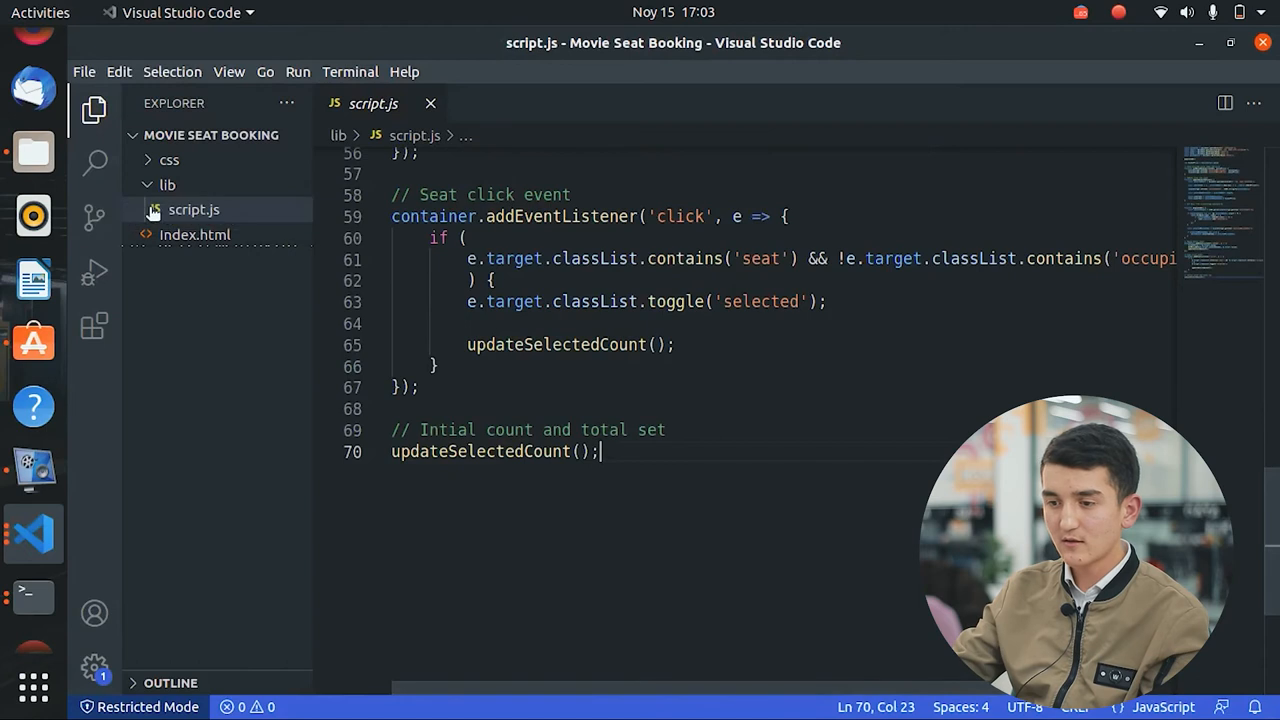
{"action": "left_click", "coordinate": [195, 234]}
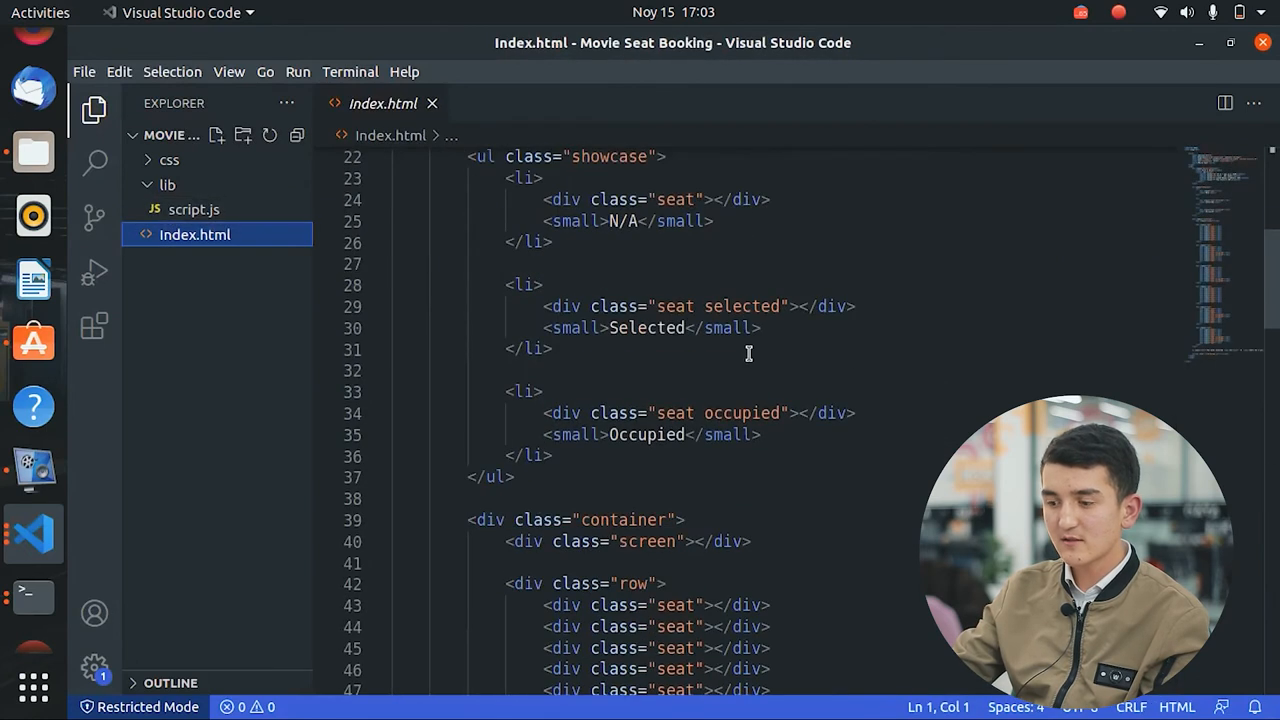
{"action": "scroll", "scroll_direction": "down", "scroll_amount": 3}
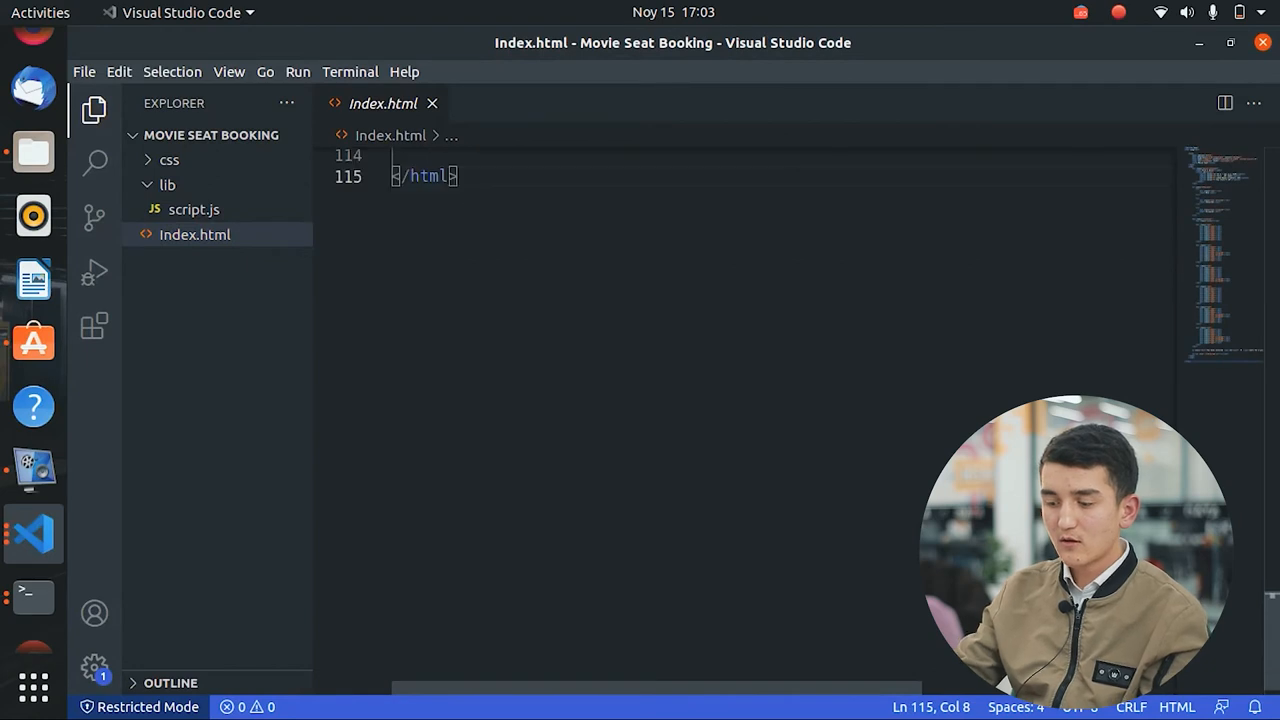
{"action": "mouse_move", "coordinate": [675, 555]}
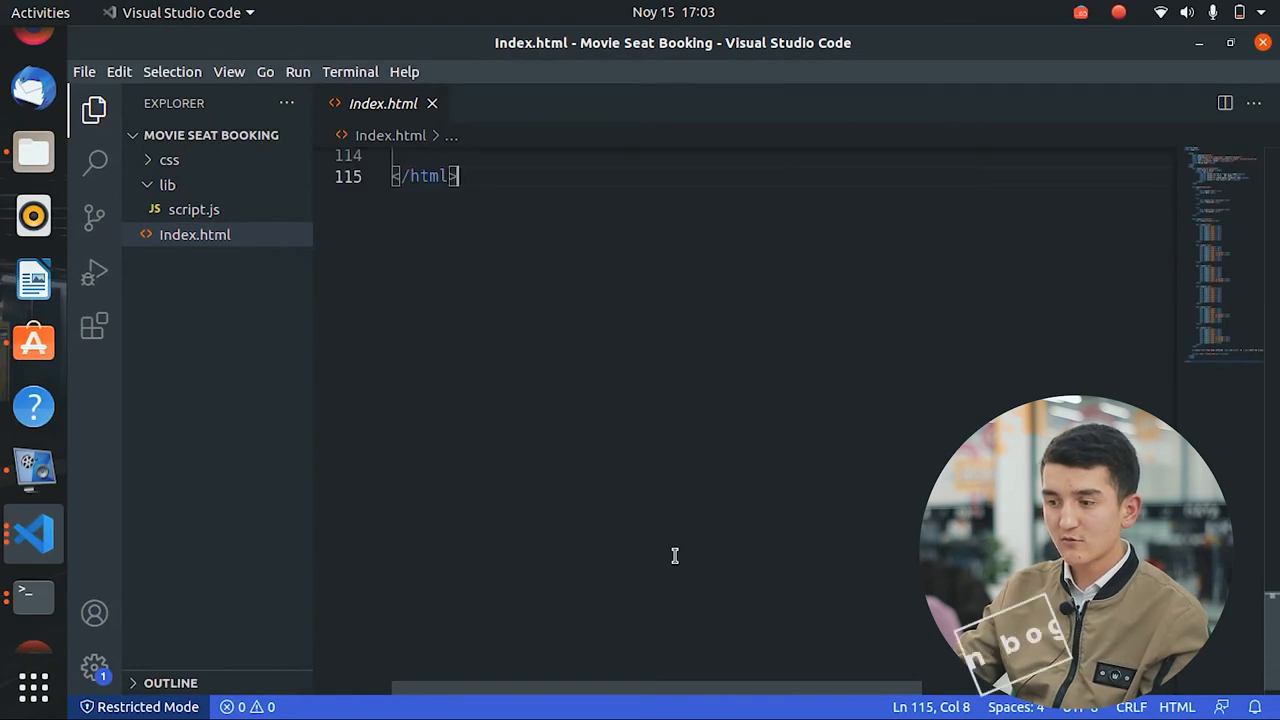
{"action": "scroll", "scroll_direction": "up", "scroll_amount": 3}
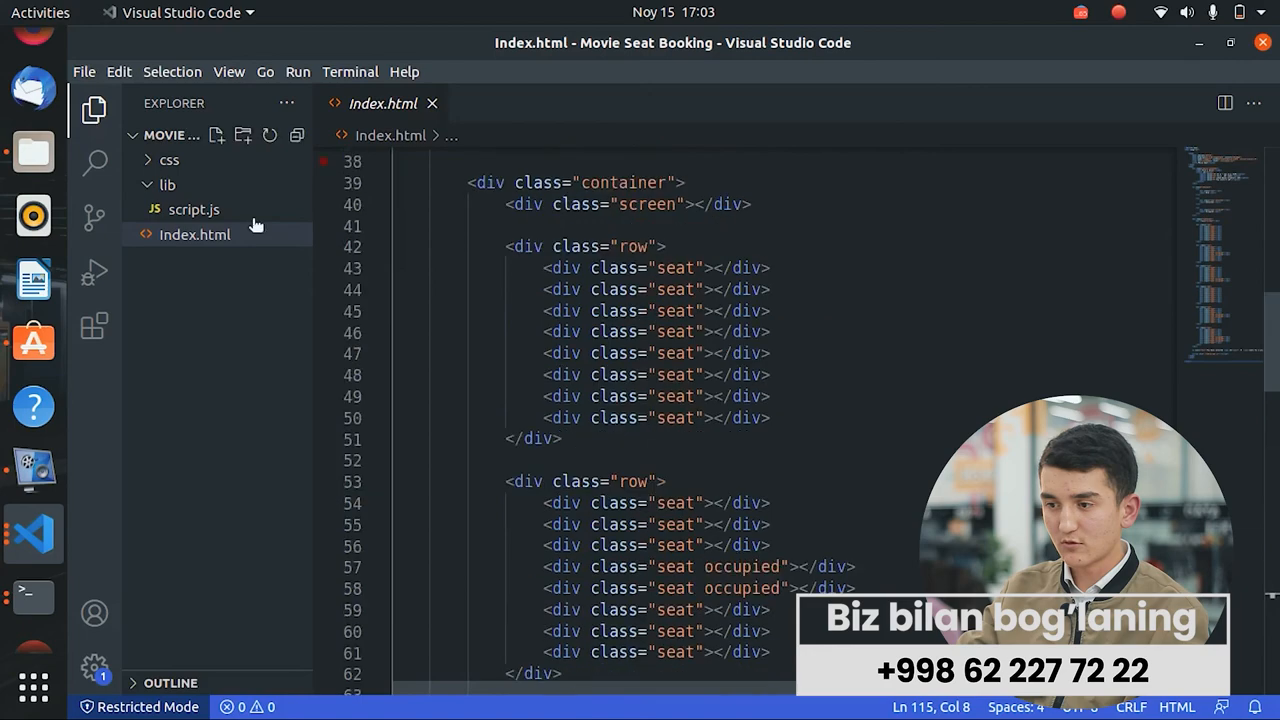